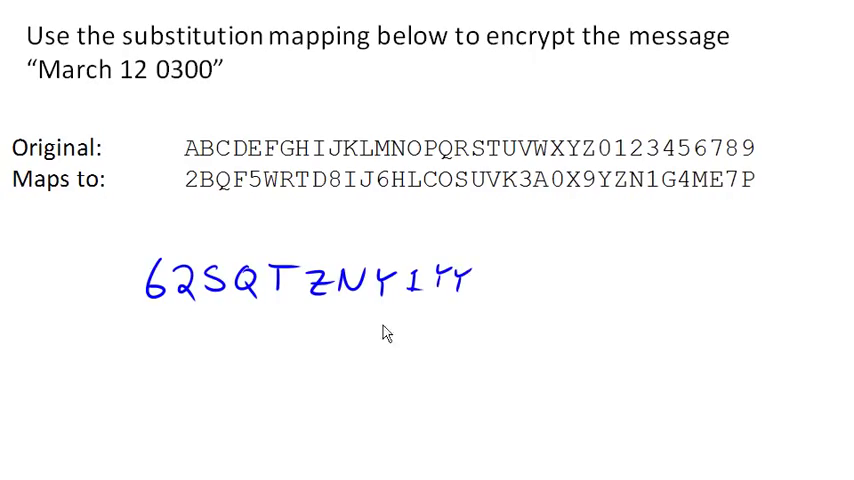
pyautogui.moveTo(506, 312)
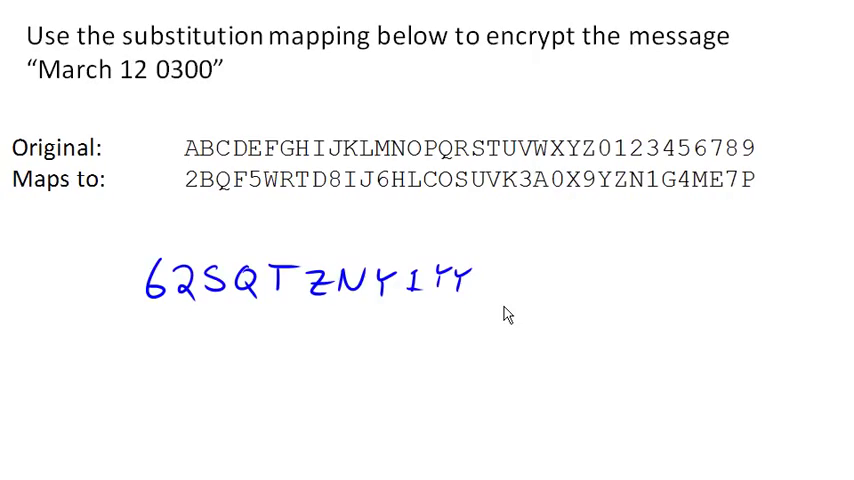
pyautogui.moveTo(243, 300)
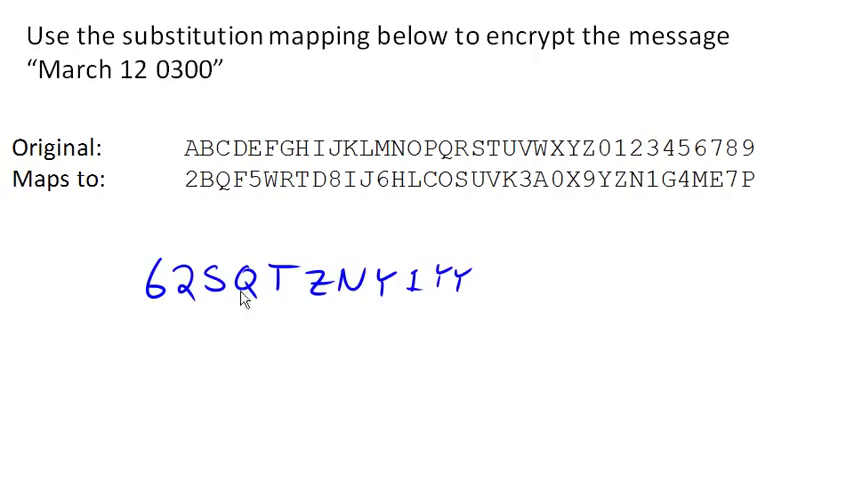
pyautogui.moveTo(377, 336)
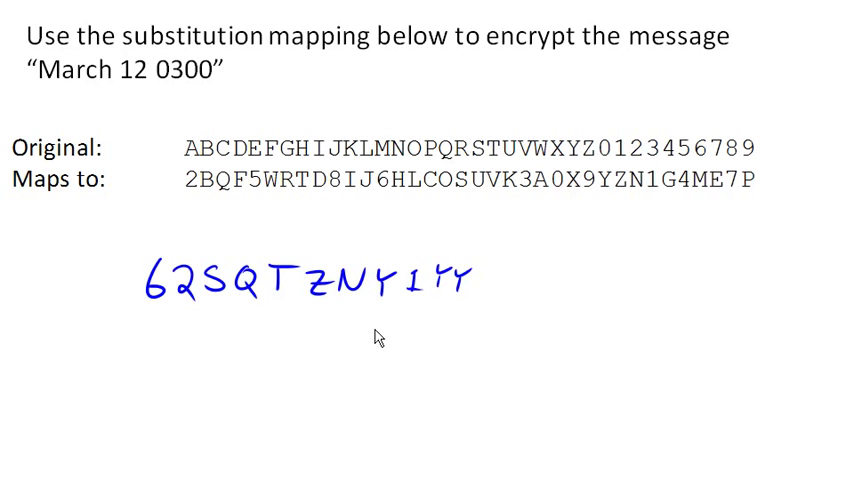
pyautogui.moveTo(254, 356)
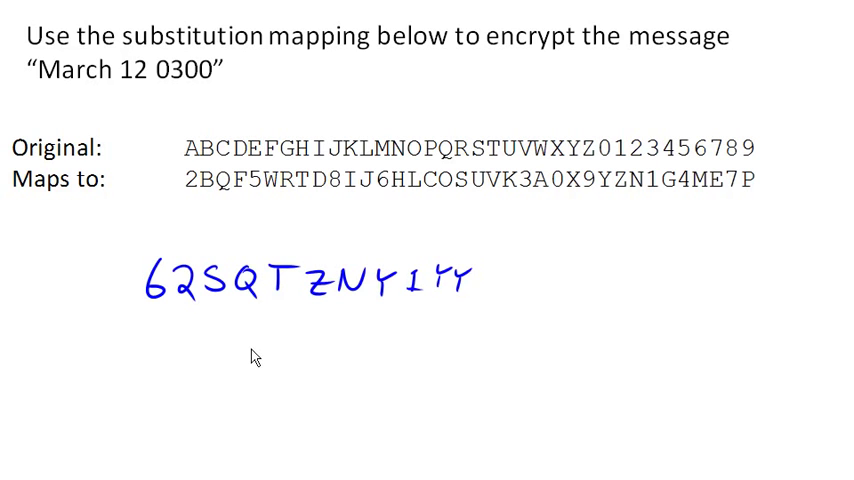
pyautogui.moveTo(353, 295)
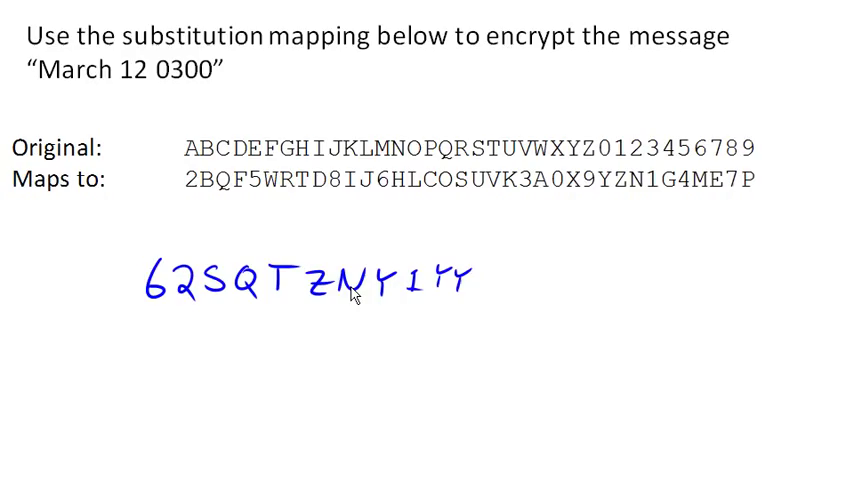
pyautogui.moveTo(508, 362)
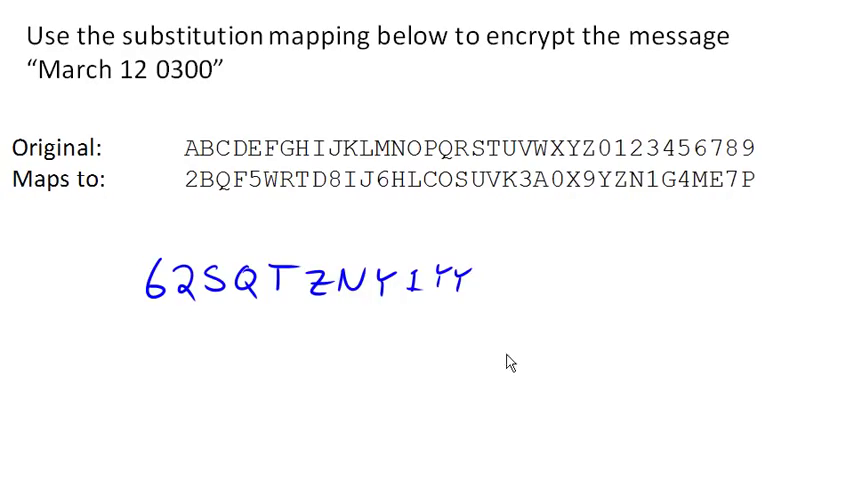
pyautogui.moveTo(638, 285)
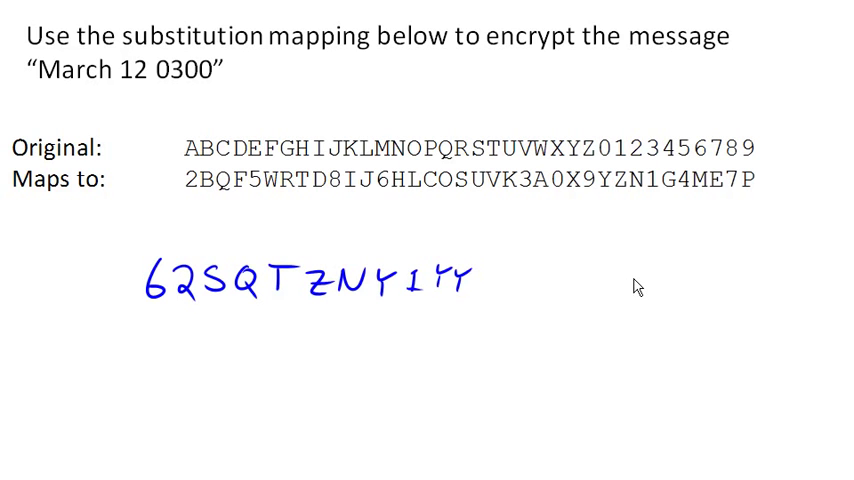
pyautogui.moveTo(255, 57)
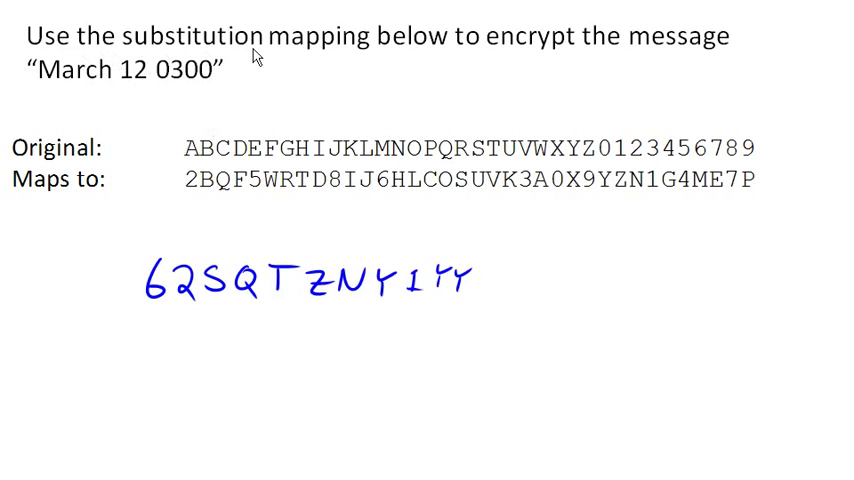
pyautogui.moveTo(694, 108)
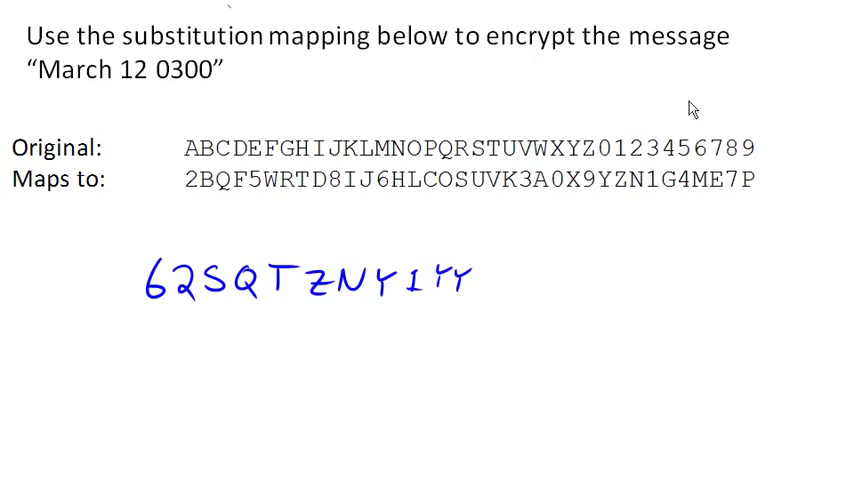